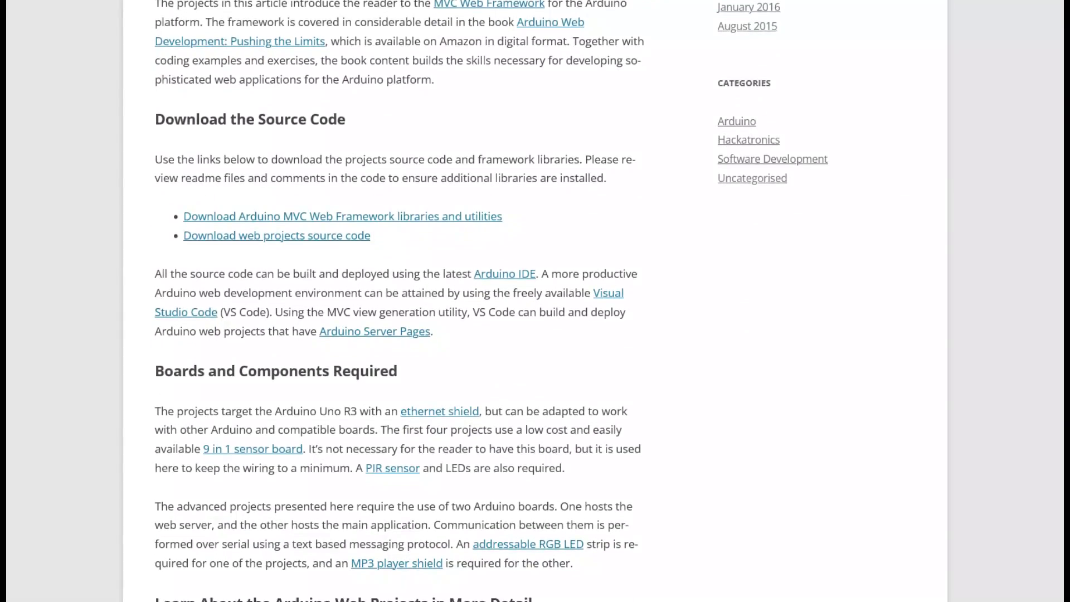
Step: Open ChartView.asp, HomeView.asp and the next ASP view file in turn
scroll("down", 3)
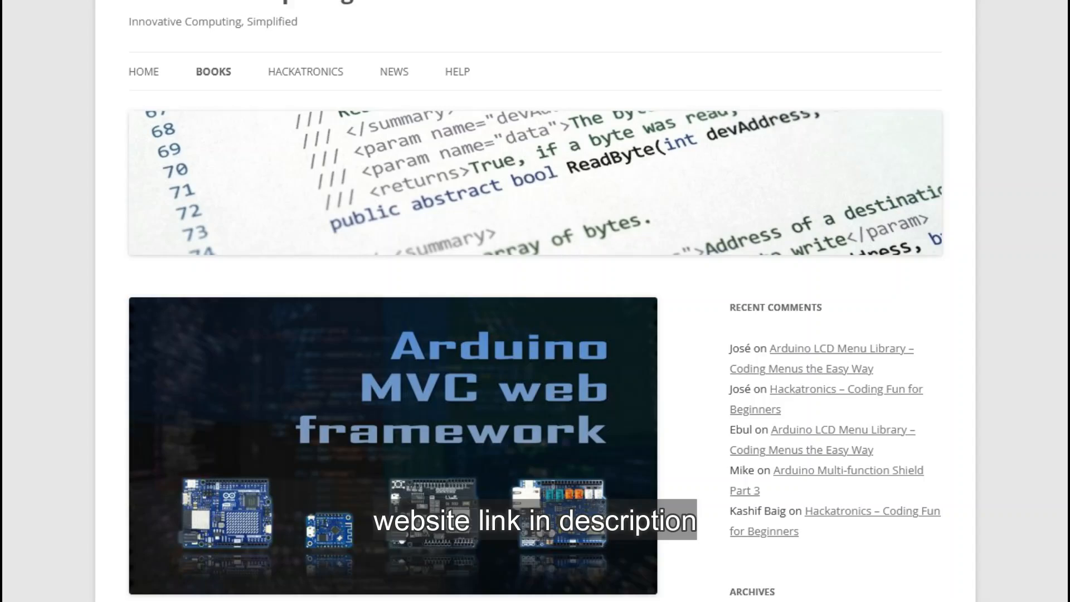
scroll("down", 3)
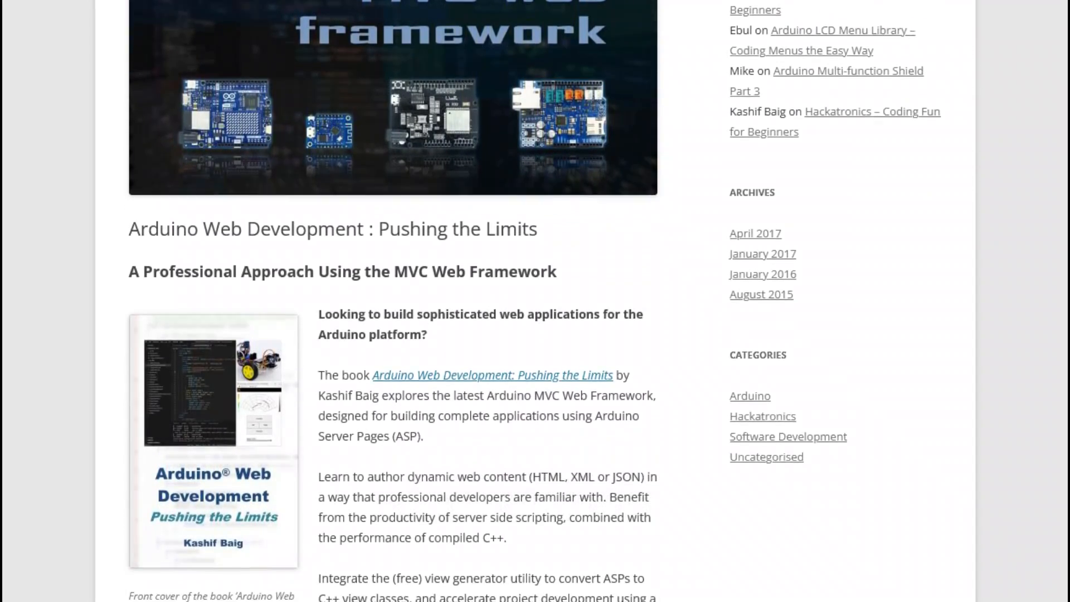
scroll("down", 3)
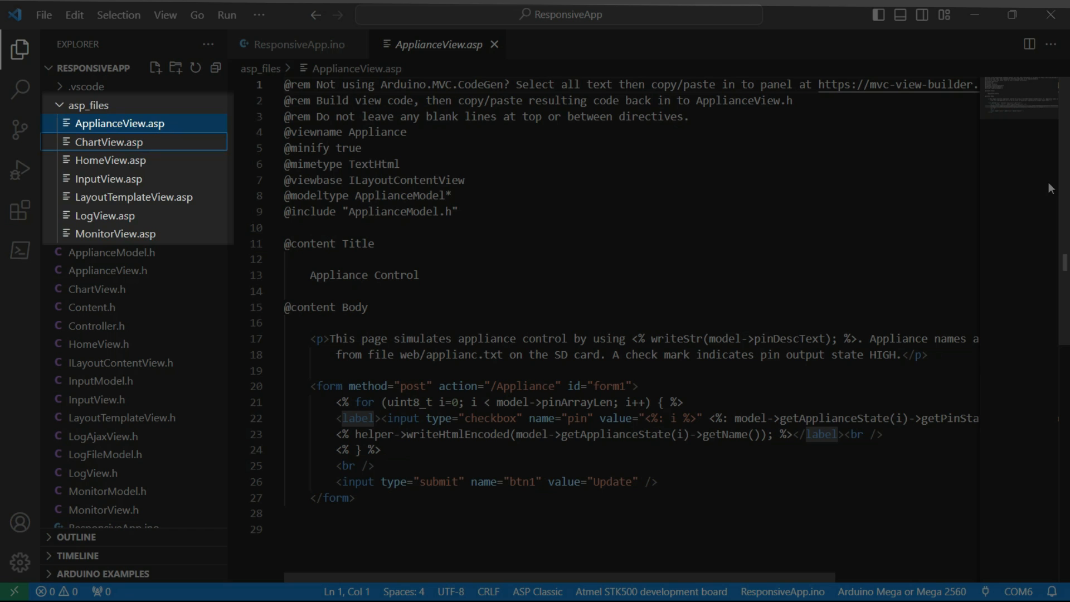
left_click(109, 142)
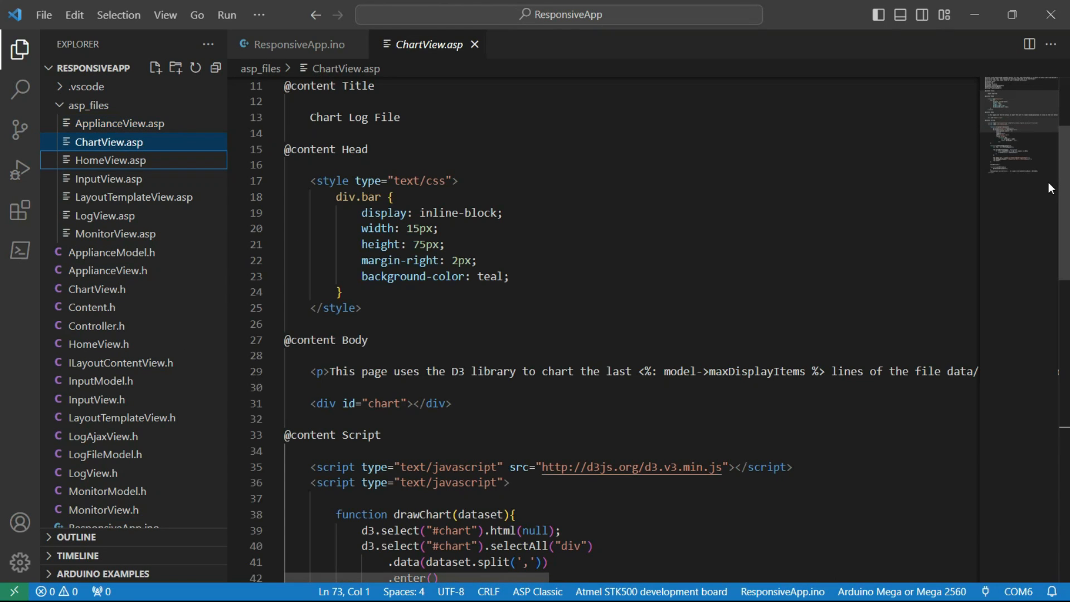
left_click(109, 160)
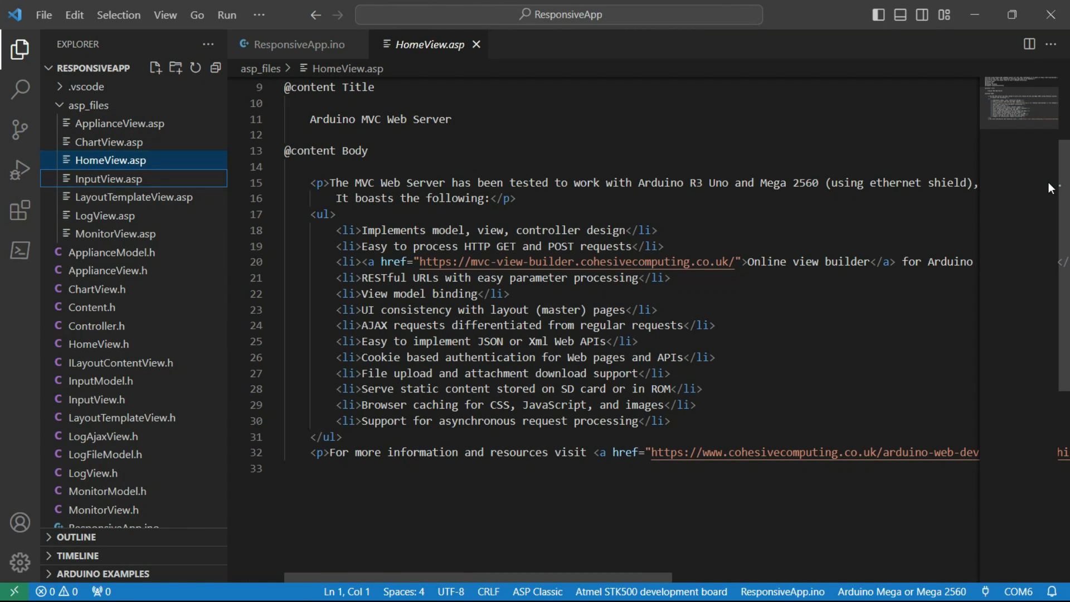
left_click(108, 179)
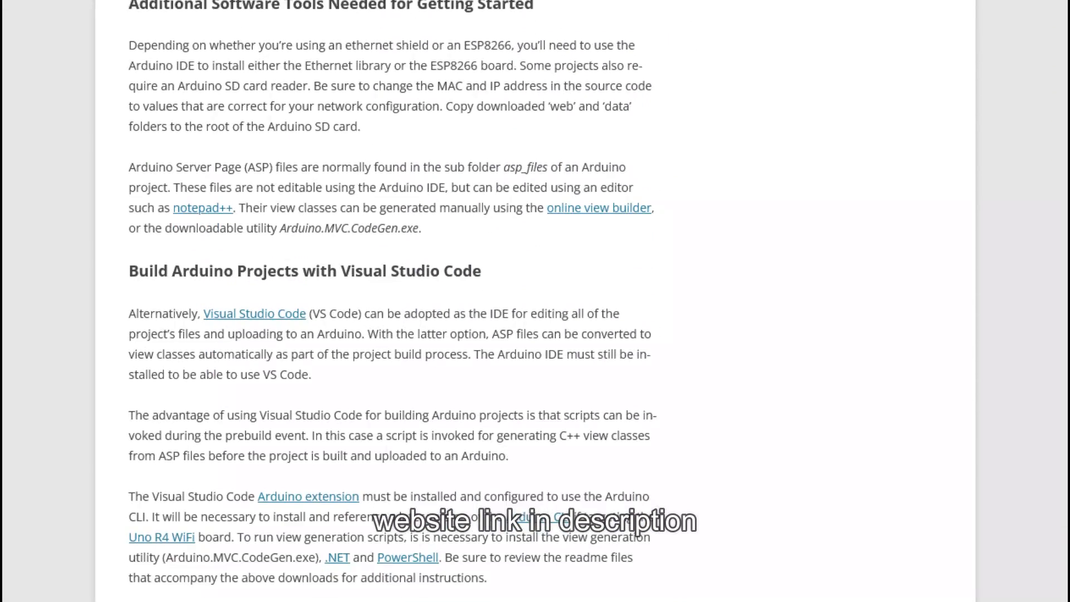
scroll("down", 3)
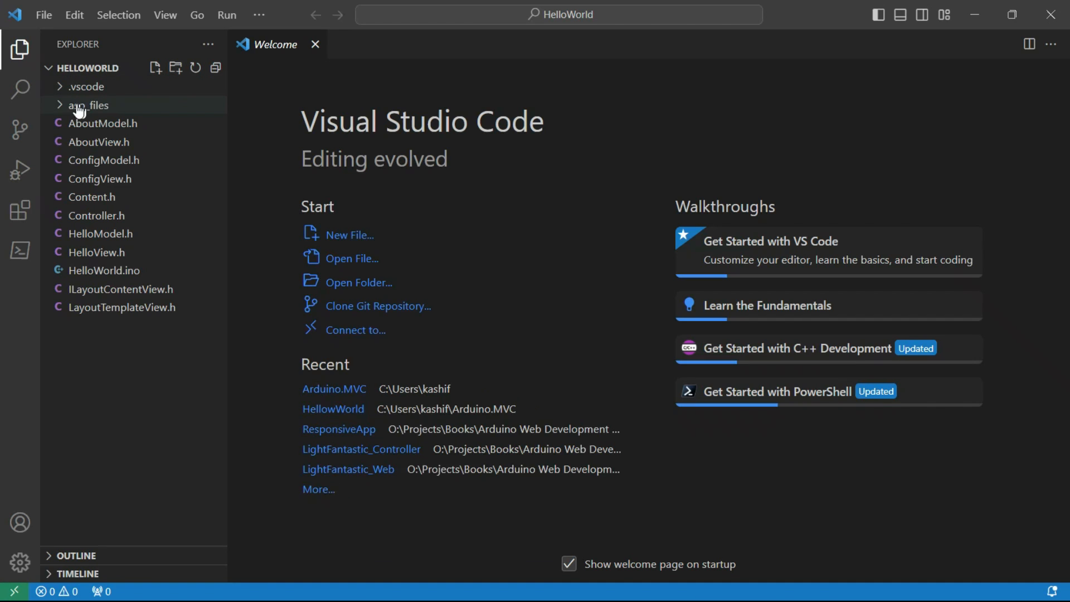
Step: Expand asp_files, set the serial port to COM11 Arduino Uno, and view the About page
left_click(88, 104)
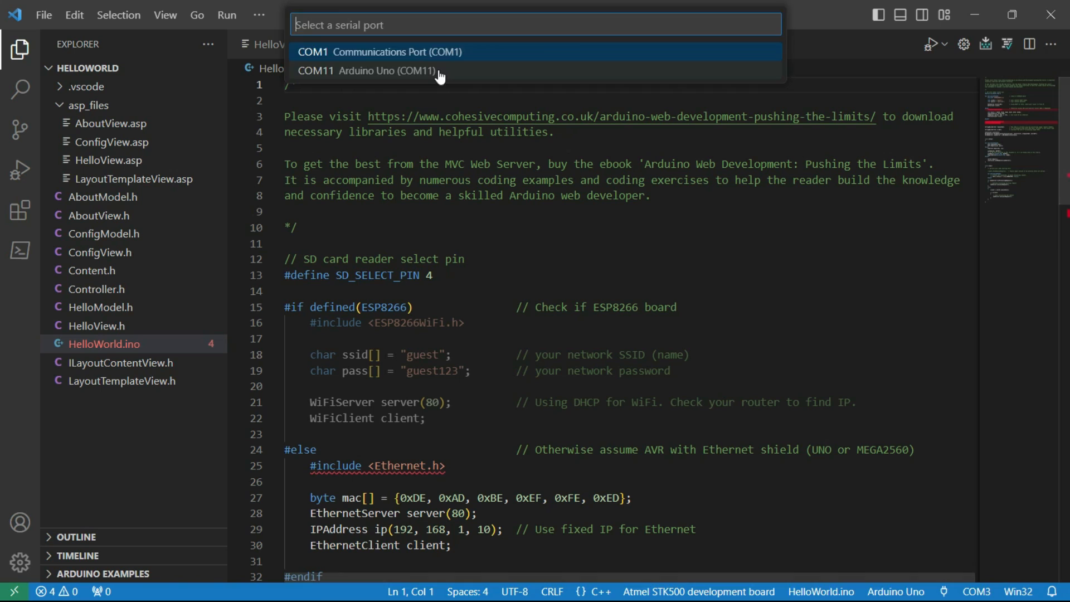
left_click(365, 70)
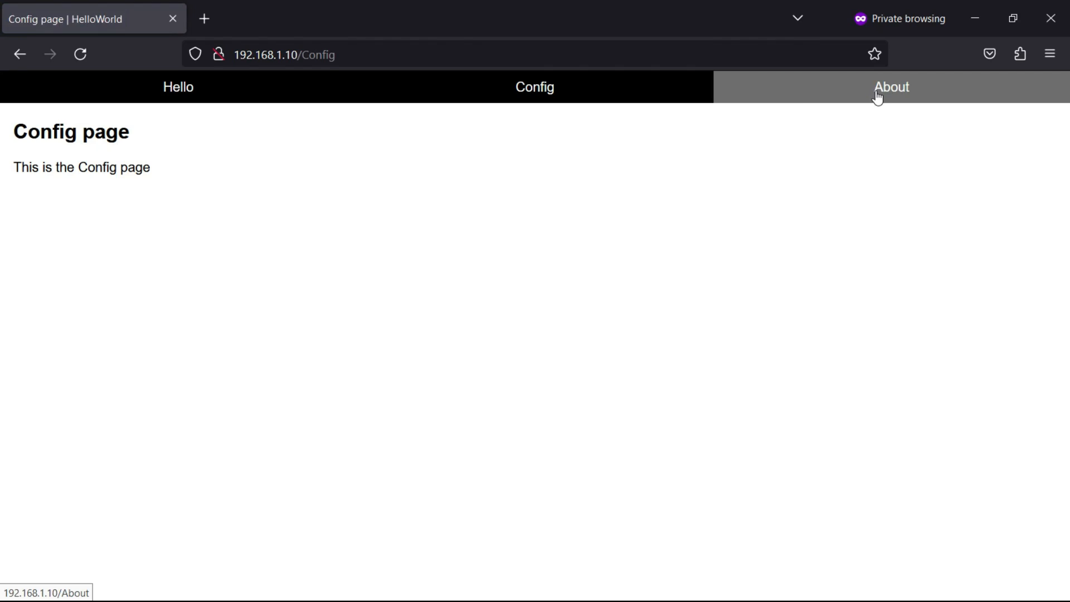
left_click(178, 87)
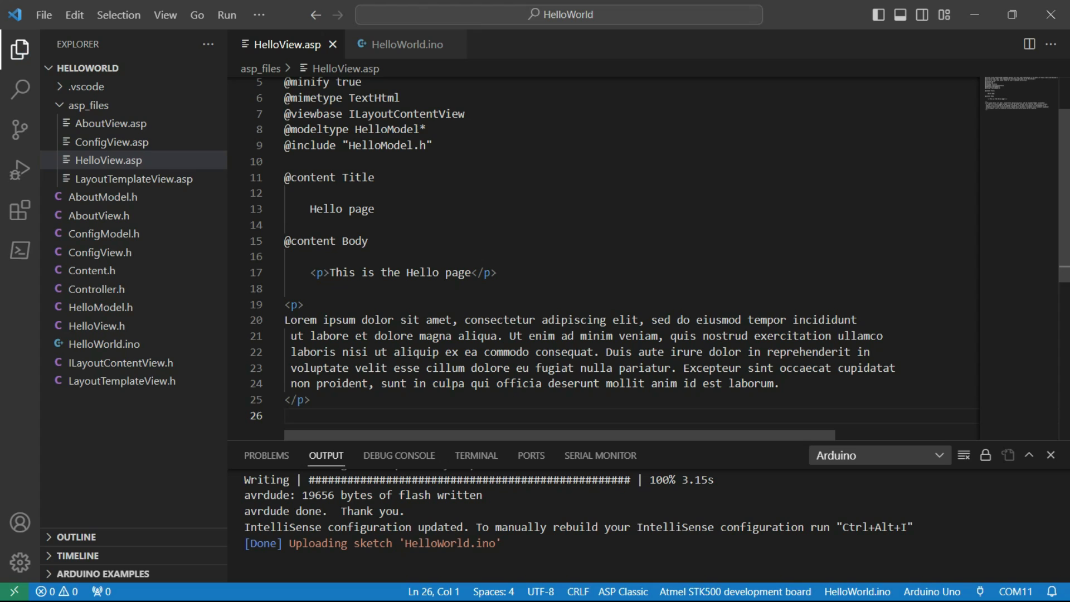
Step: Switch back to the HelloWorld.ino sketch tab
left_click(407, 44)
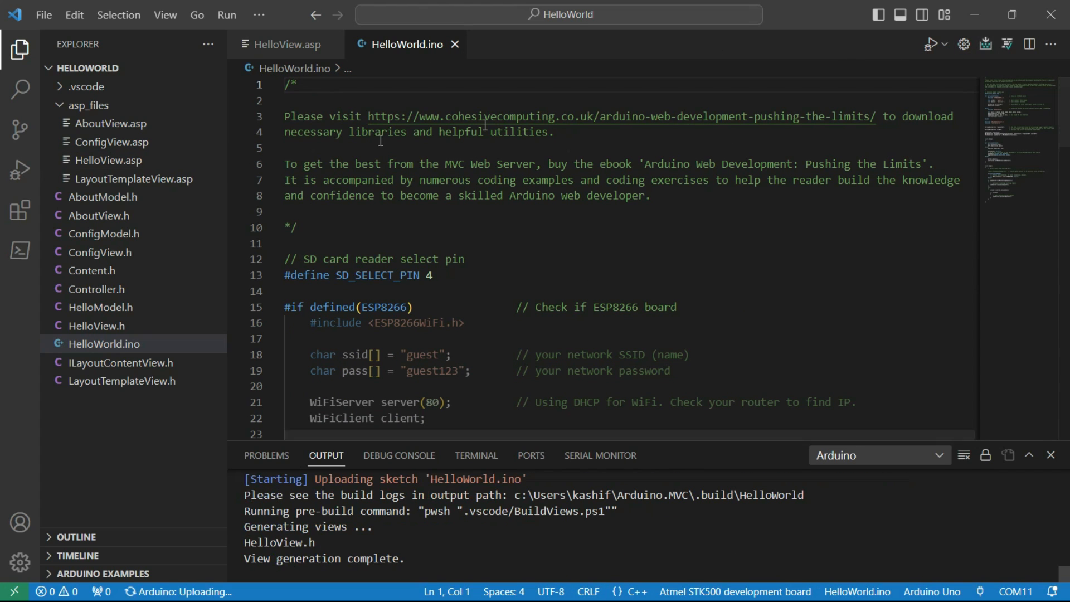